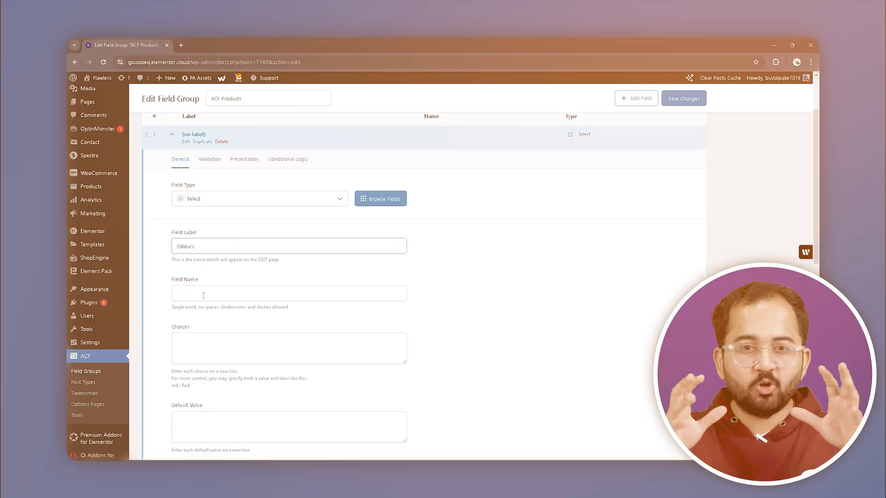
Search the plugin directory for ACF so Advanced Custom Fields appears in the results.
text(Solid)
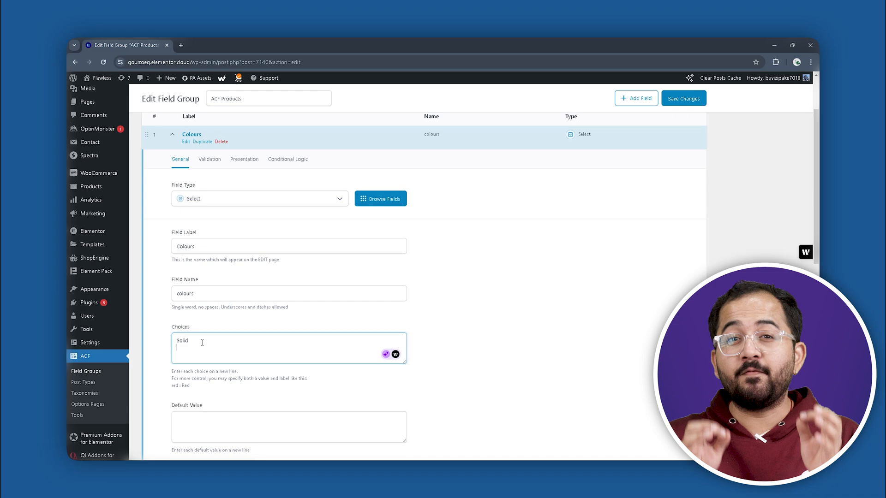
click(551, 373)
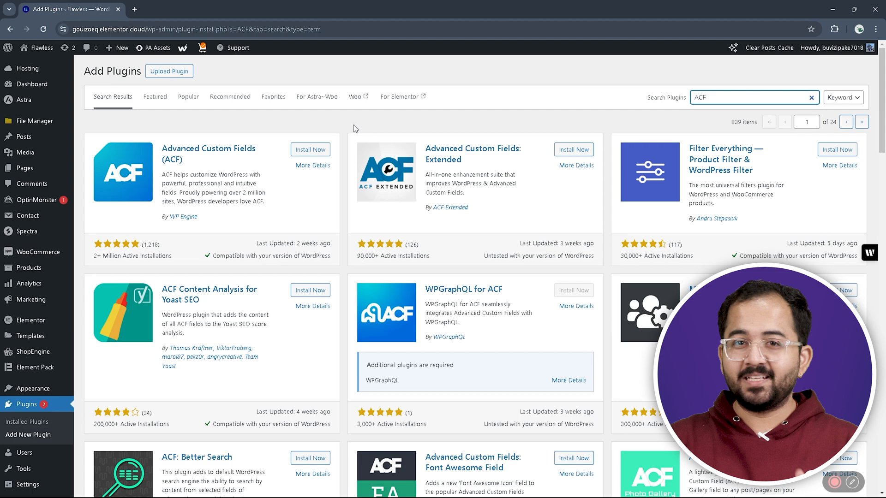
Install and activate Advanced Custom Fields, then add a first field to ACF Products.
click(310, 150)
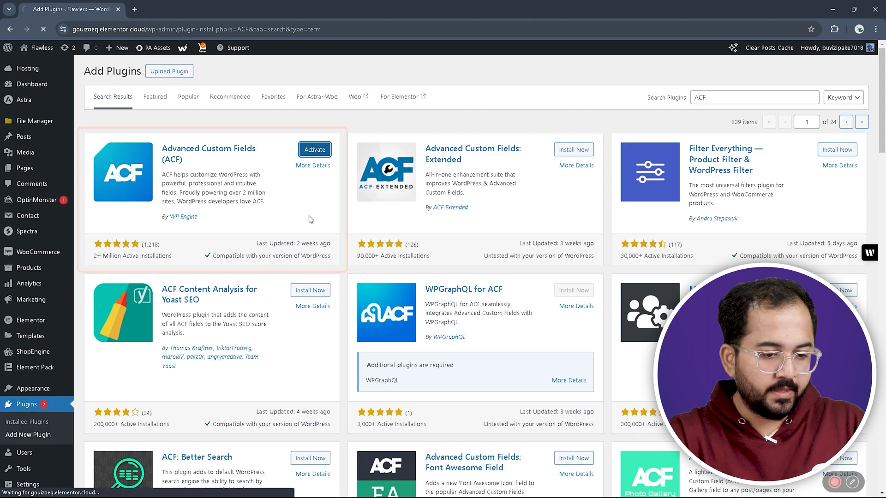
click(314, 149)
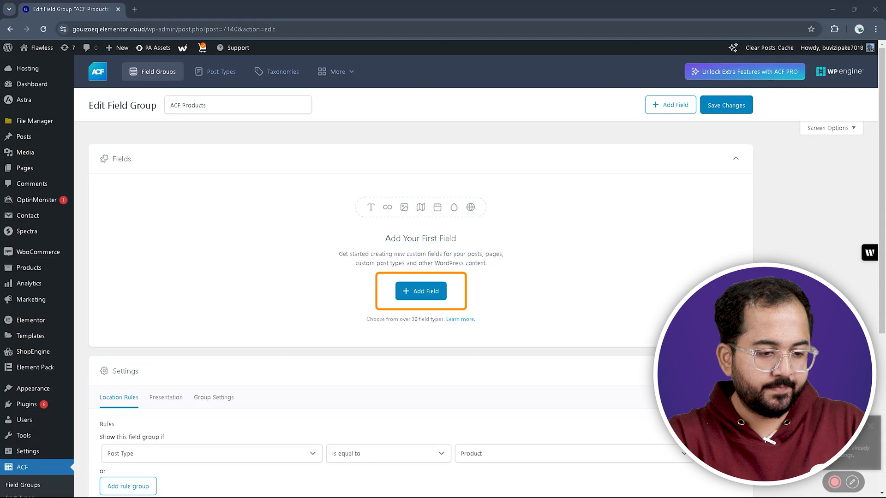
click(420, 291)
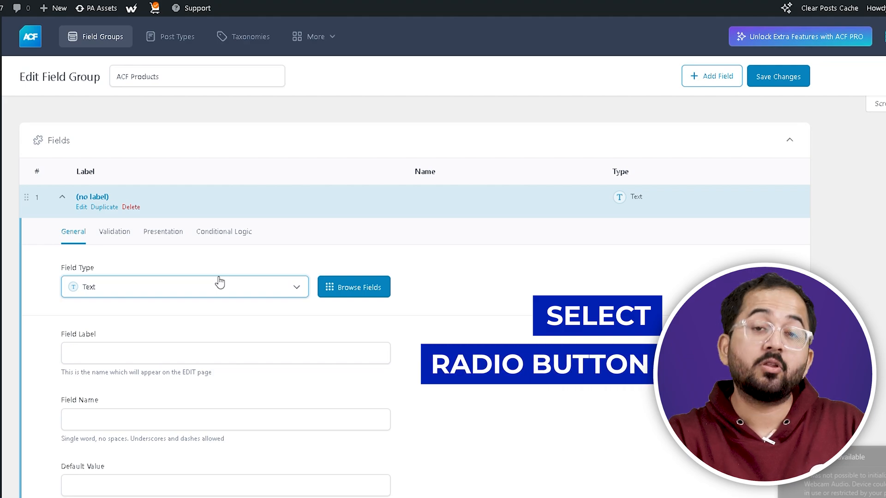
Make the first field a 'colours' Select with choices Solid and Mix, and save.
click(184, 287)
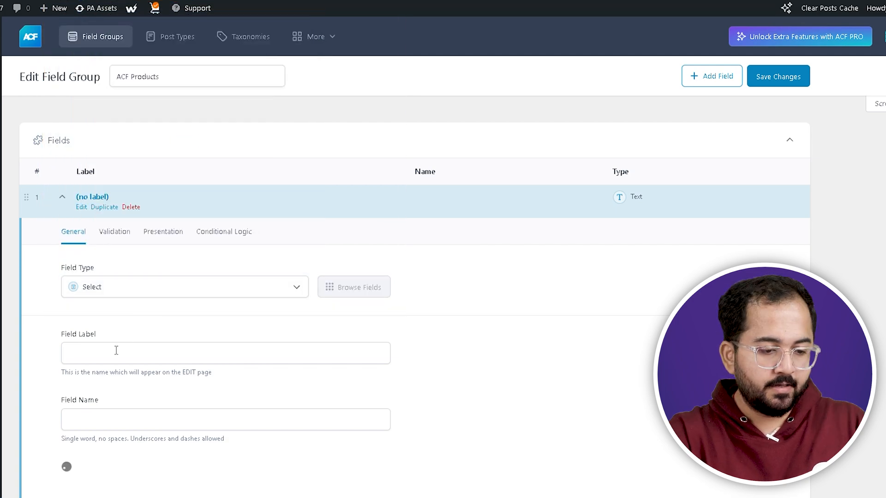
text(colours)
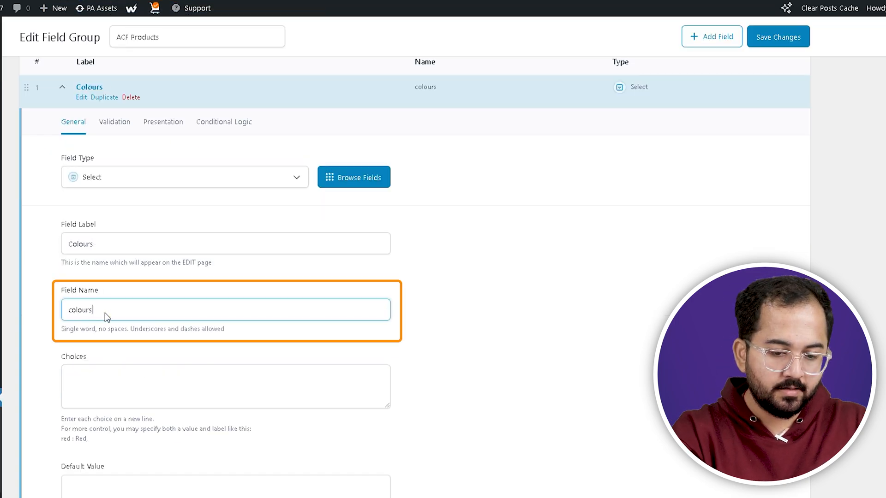
click(225, 387)
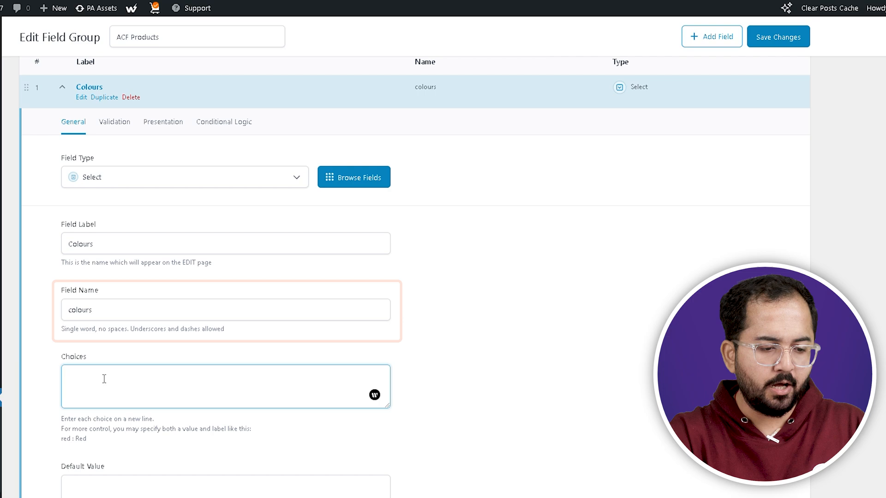
text(Sol)
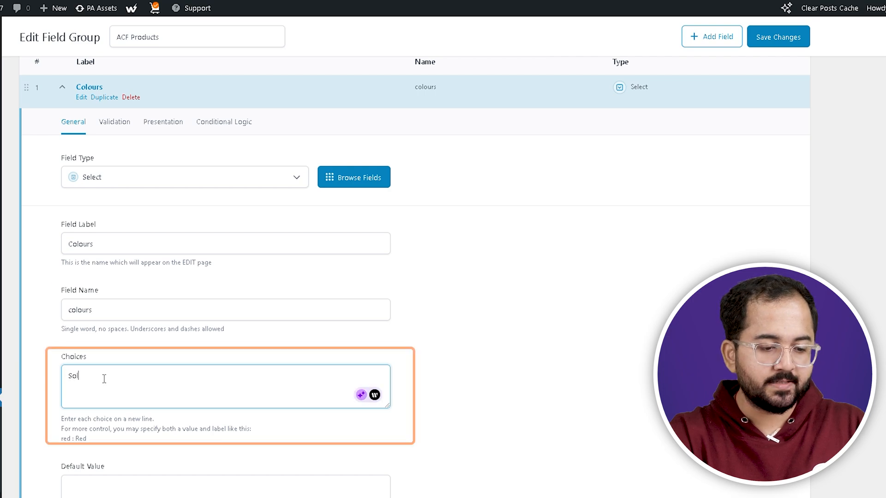
text(id)
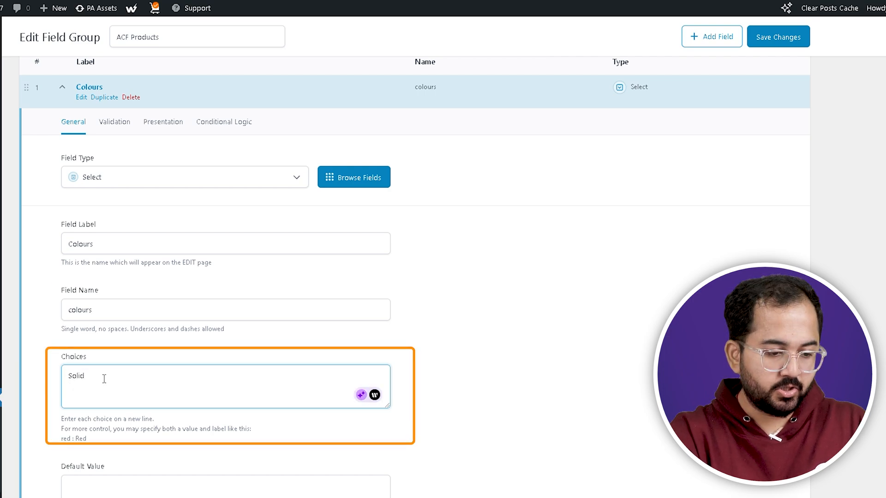
text(Mix)
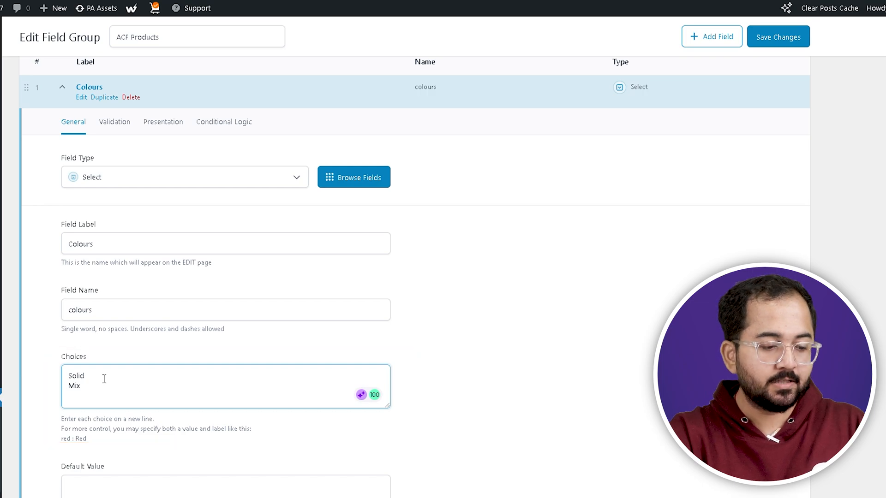
scroll(down, 3)
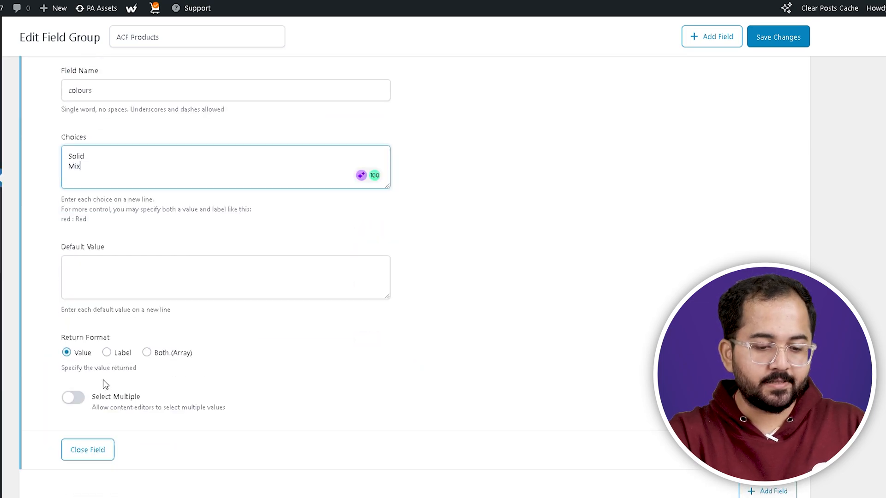
scroll(down, 3)
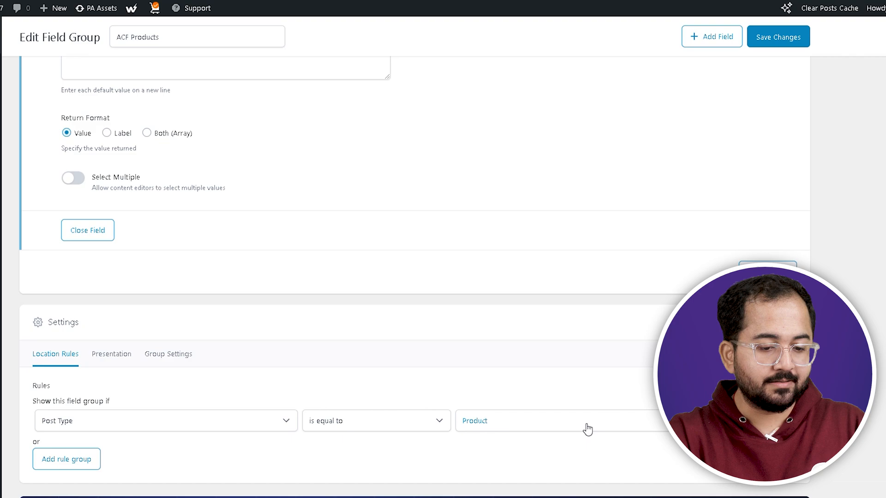
click(565, 421)
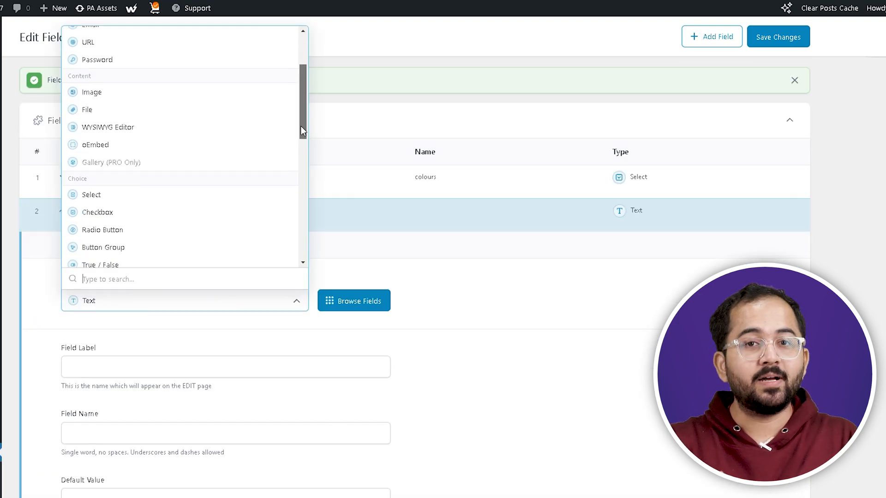
Make the second field a Gender radio button with Male and Female choices.
click(103, 230)
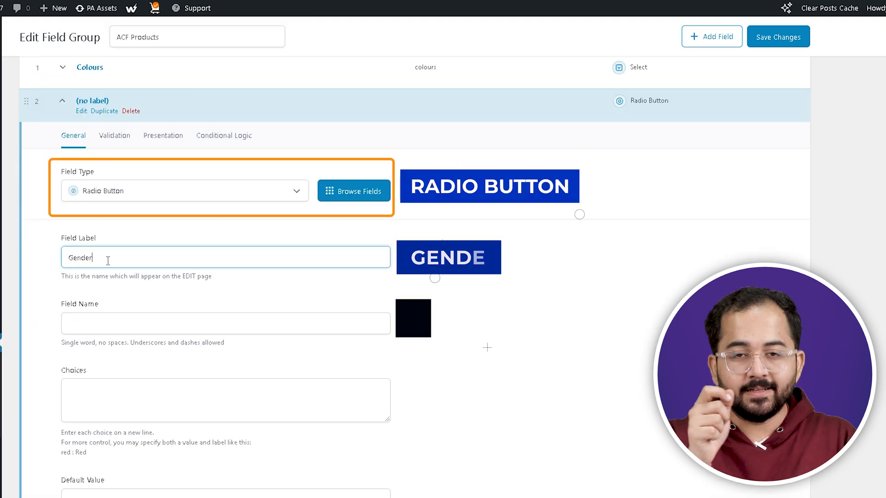
text(Male)
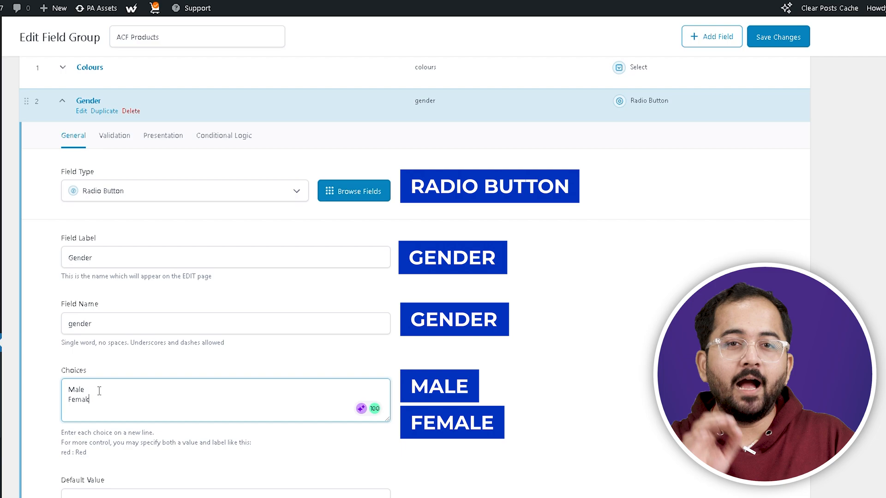
scroll(down, 3)
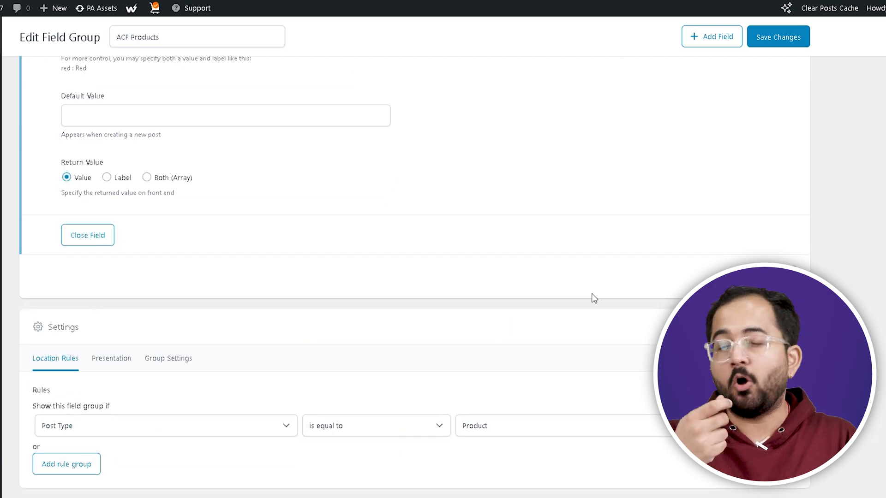
click(778, 36)
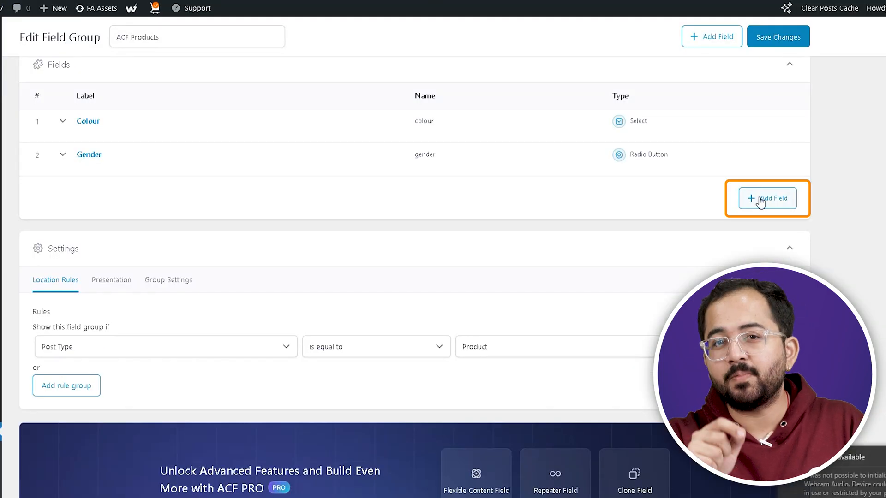
Add a third field to the group and set its type to Checkbox.
click(768, 199)
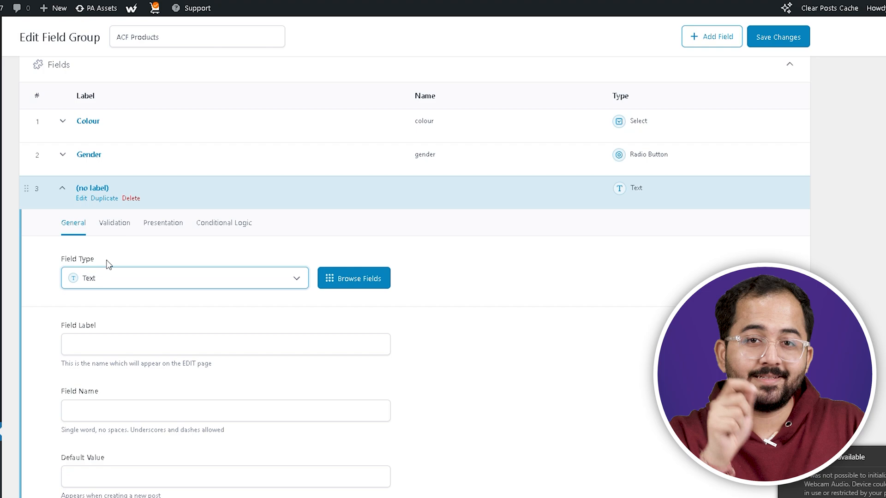
click(184, 278)
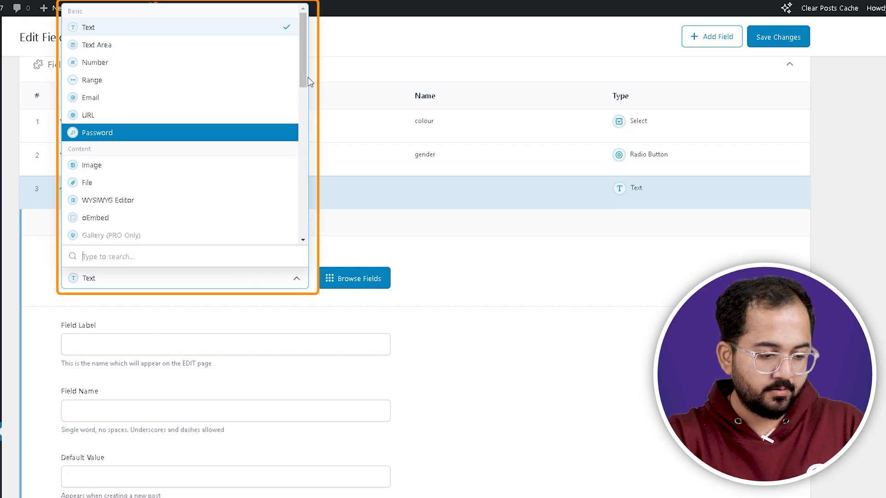
scroll(down, 3)
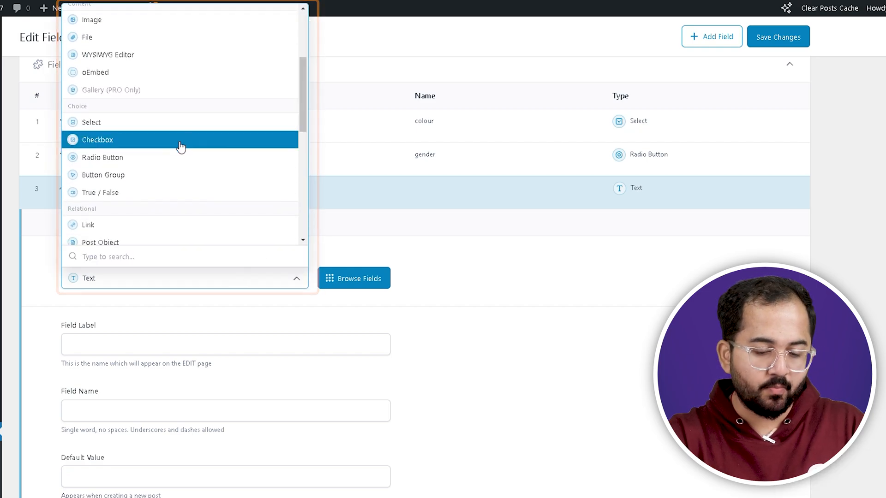
click(98, 139)
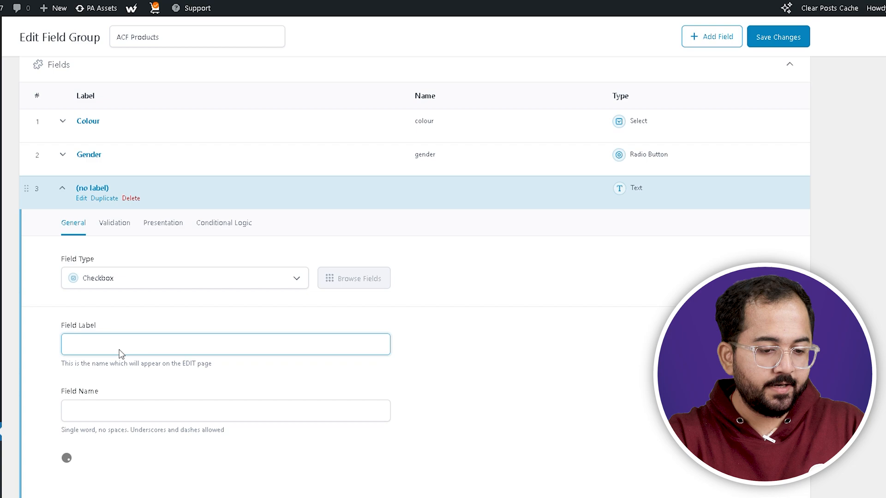
Label the checkbox field 'solid' and enter its colour choices, including Grey.
text(Soli)
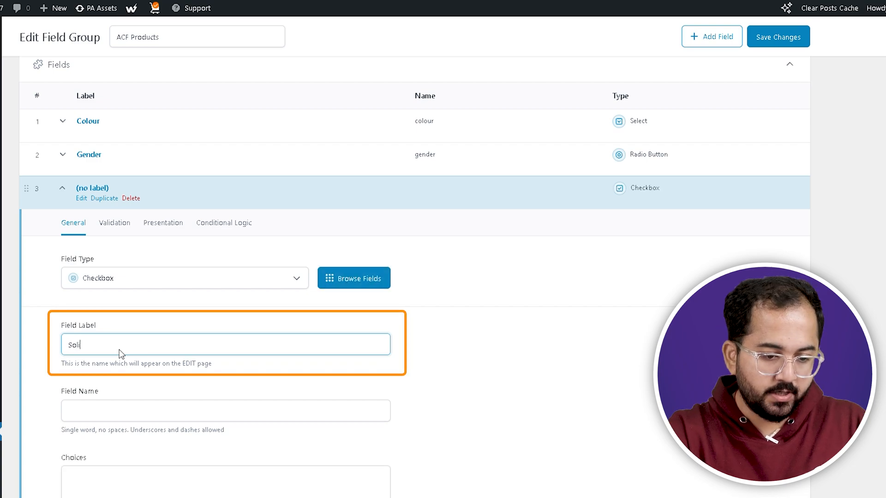
text(solid)
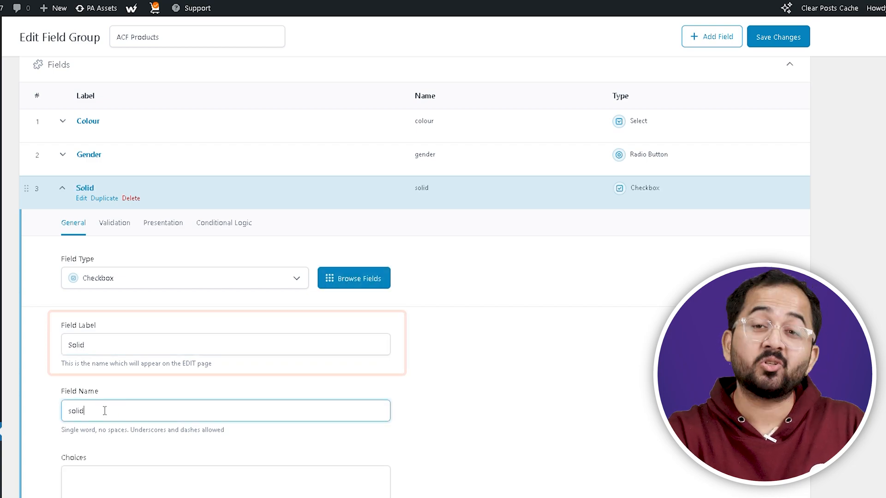
text(G)
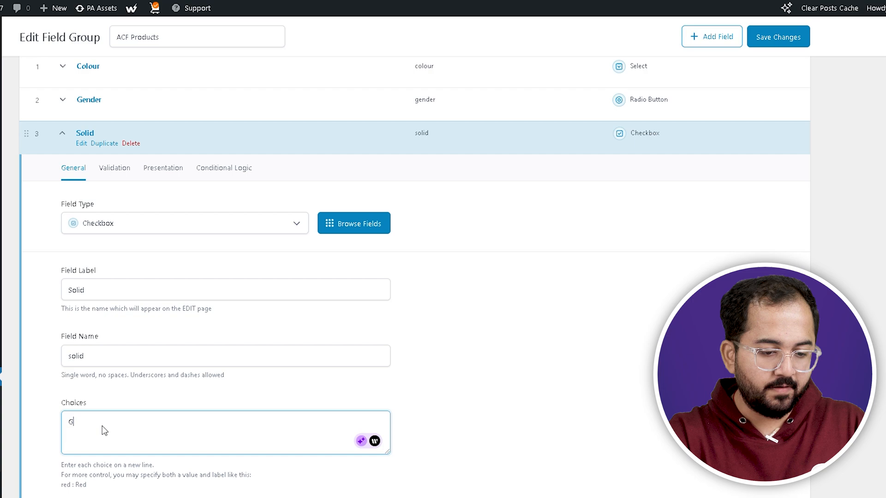
text(Grey)
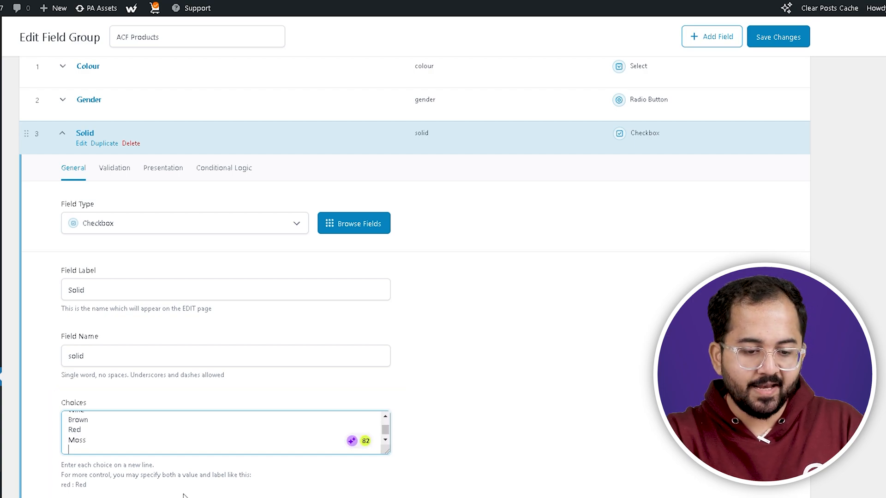
scroll(down, 3)
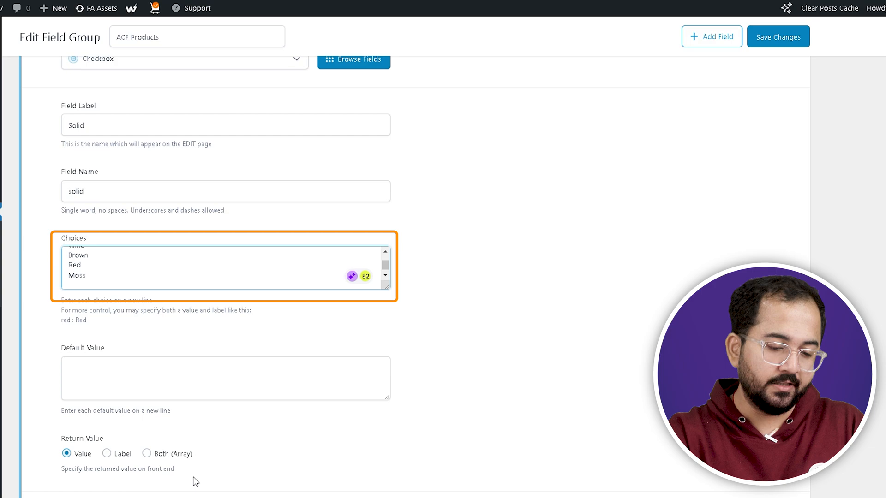
scroll(down, 3)
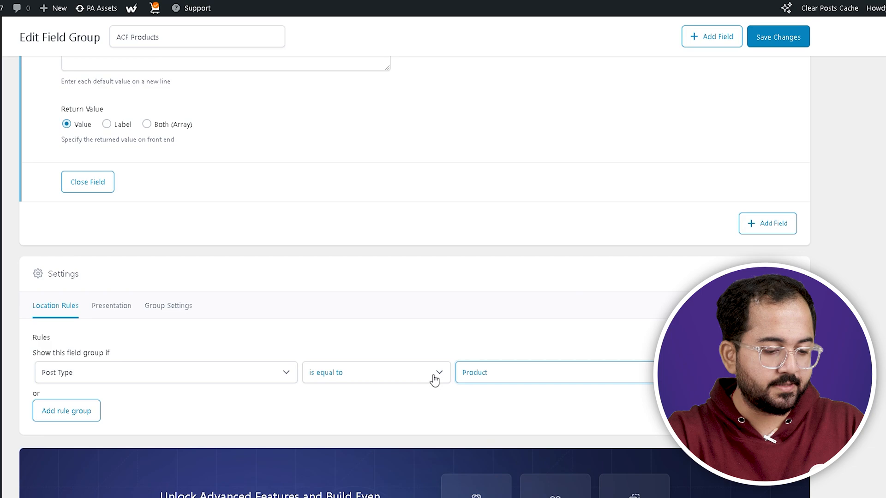
mouse_move(268, 338)
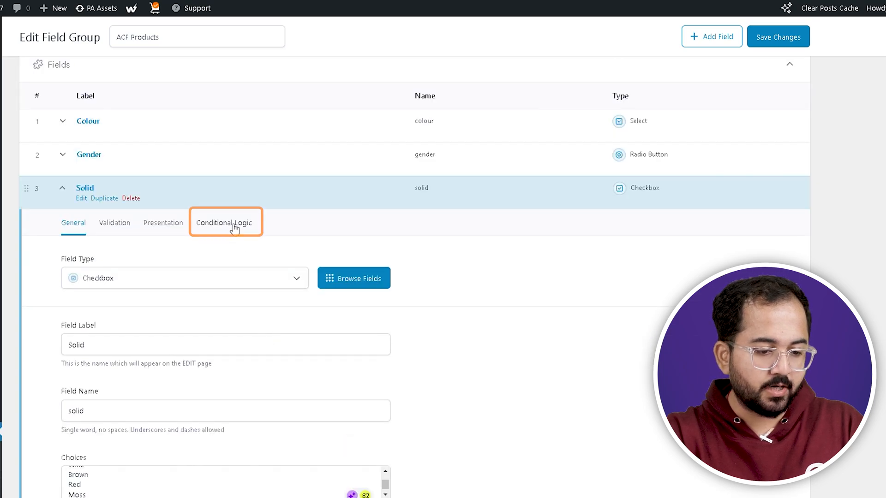
Enable conditional logic on Solid so it shows when Colour is equal to a value.
click(223, 222)
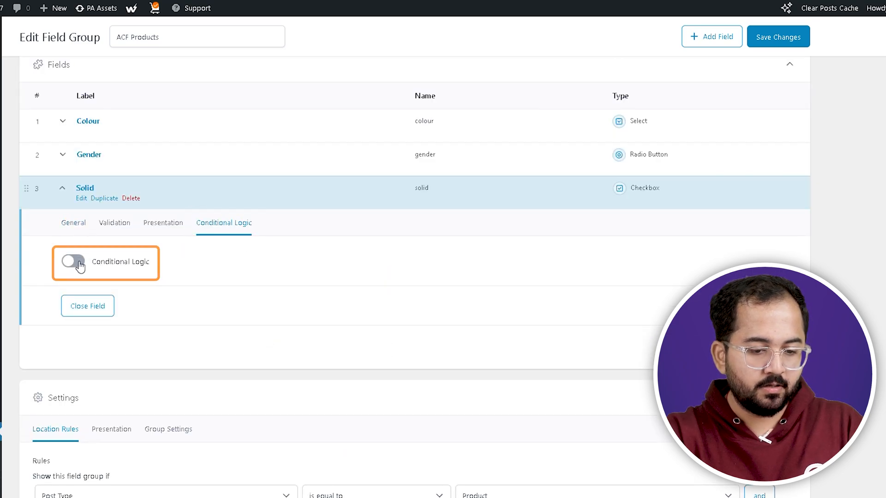
click(73, 261)
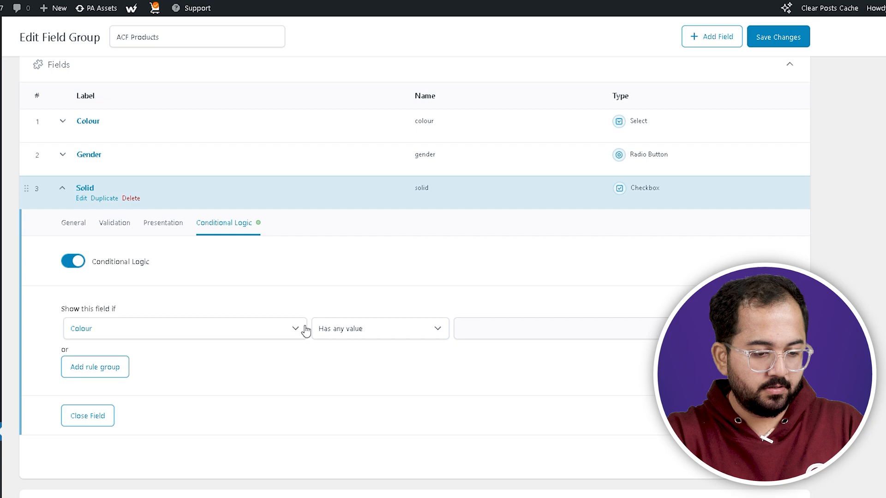
mouse_move(428, 332)
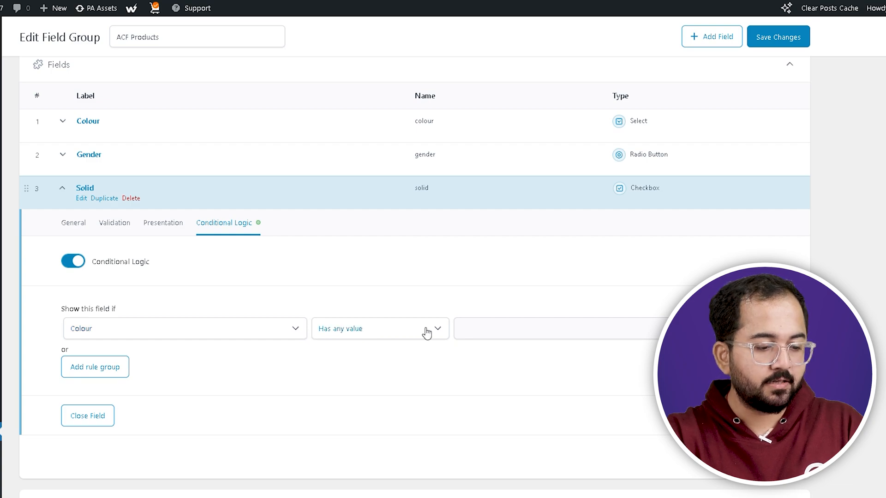
click(379, 329)
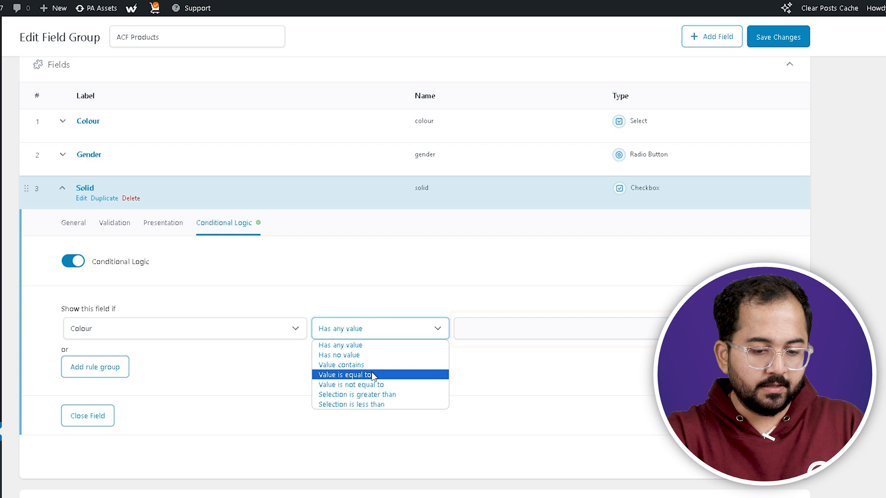
click(345, 375)
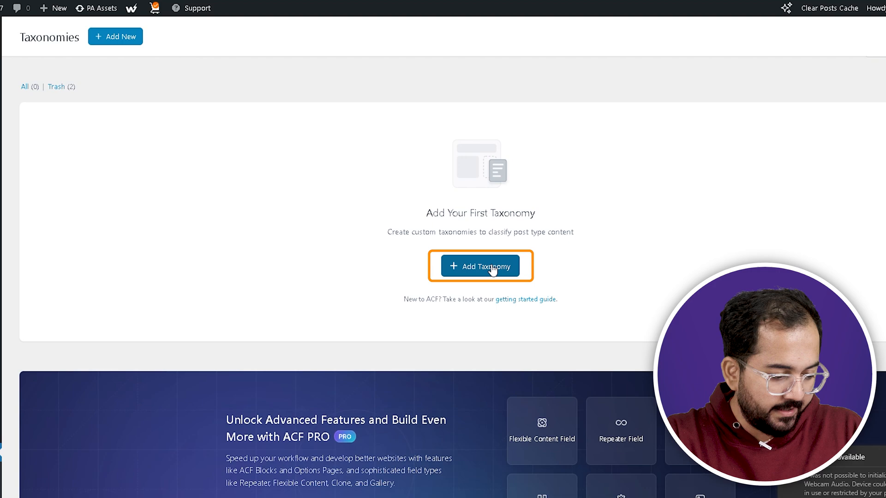
Start a new taxonomy with plural label Seasons and singular label season.
click(480, 266)
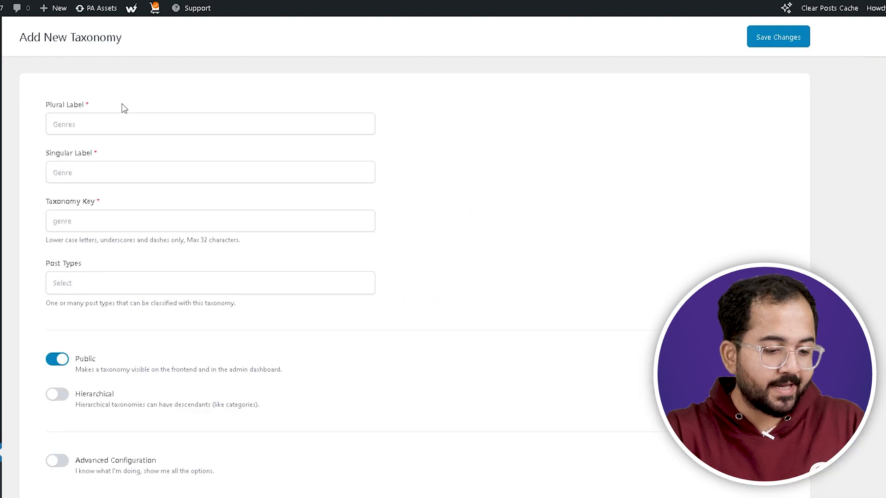
click(210, 124)
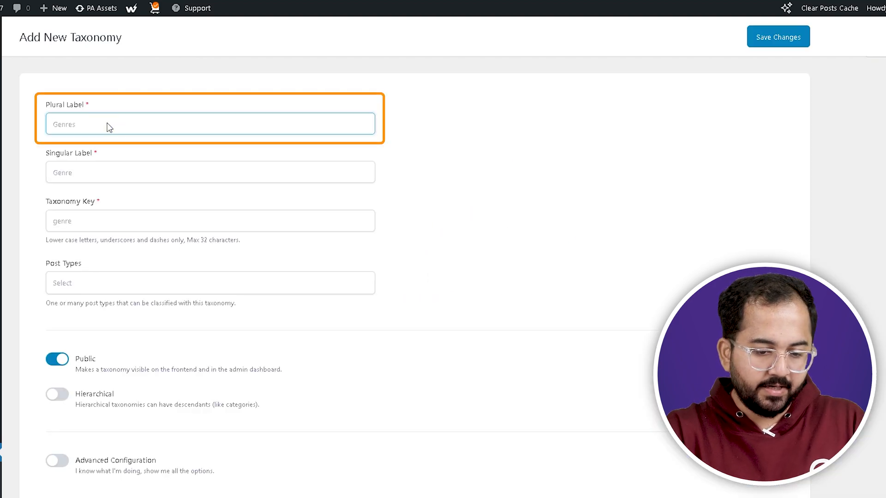
text(Seasons)
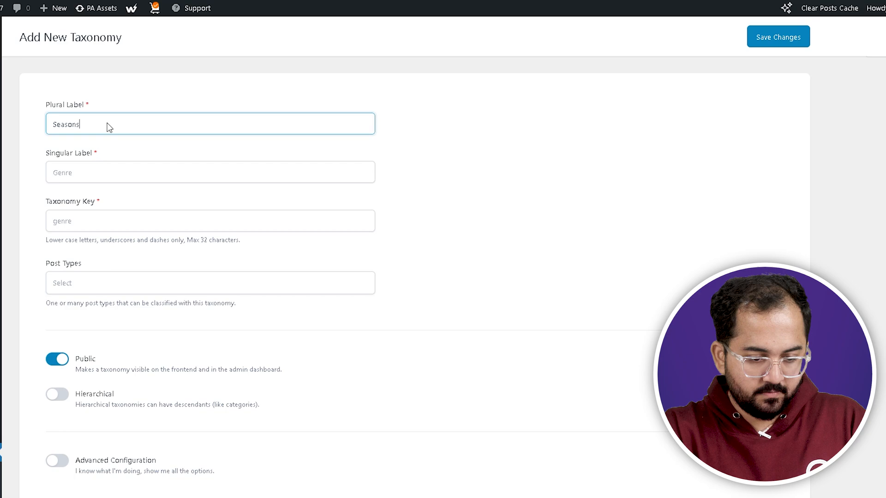
text(seas)
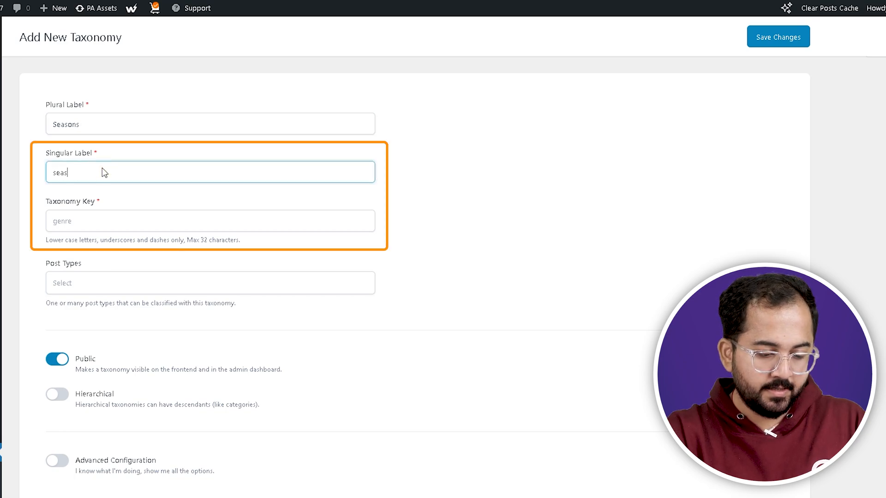
text(on)
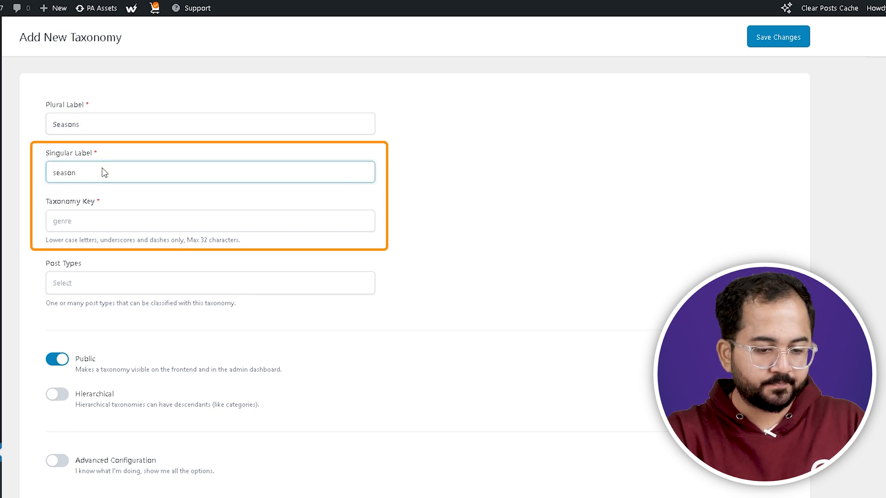
Attach the Seasons taxonomy to Products and save it.
click(209, 283)
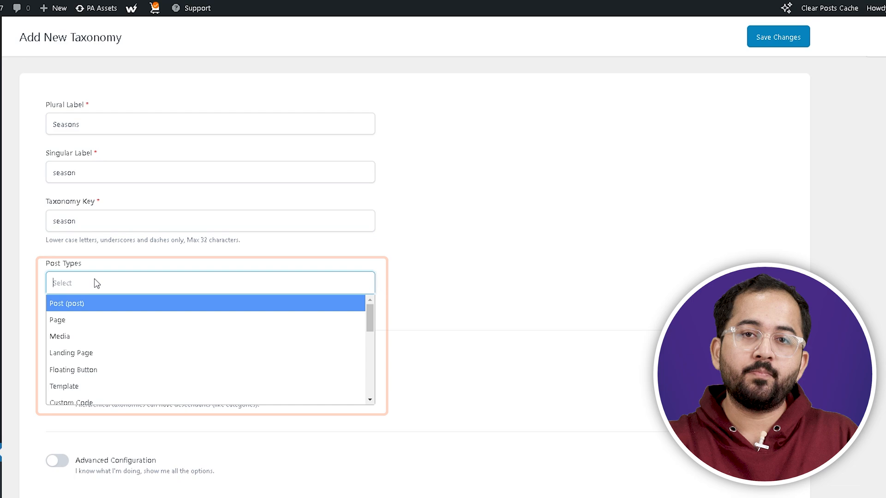
scroll(down, 3)
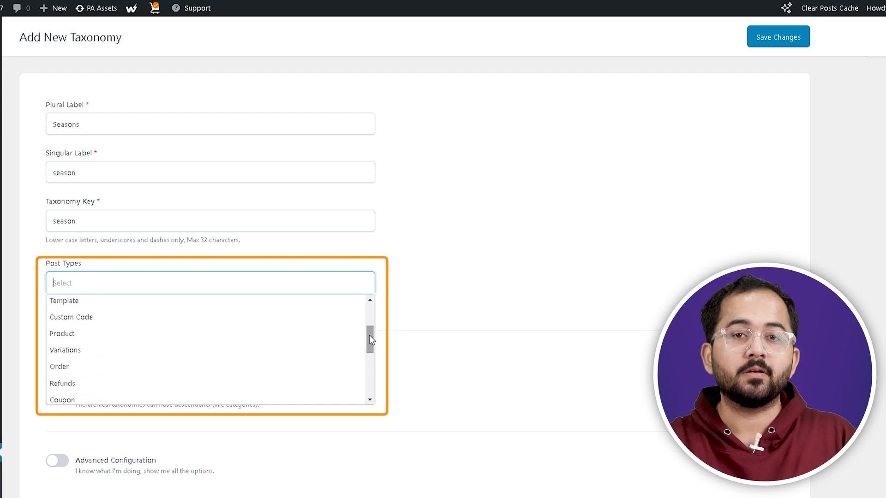
click(62, 333)
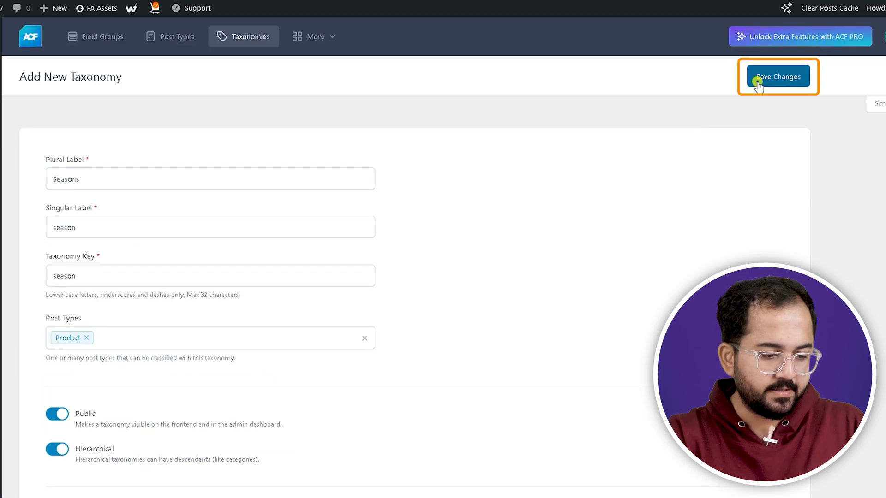
click(778, 76)
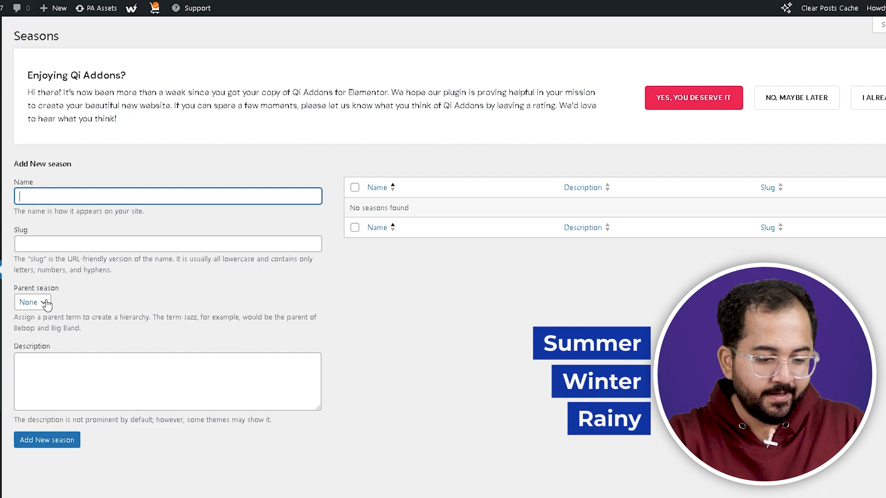
Add a Summer season term with slug summer.
click(167, 195)
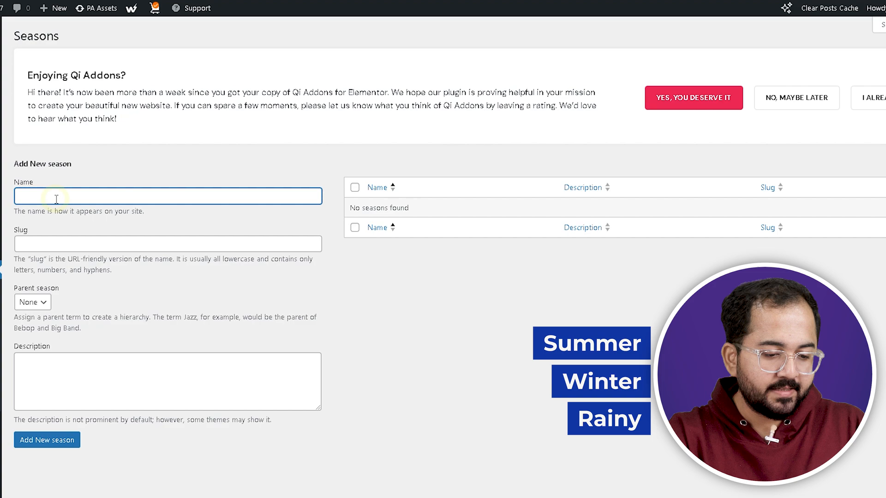
text(S)
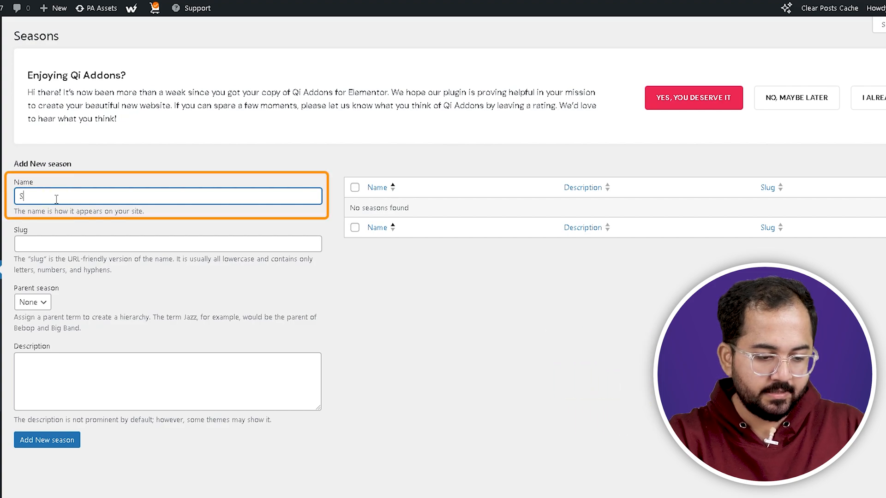
click(167, 243)
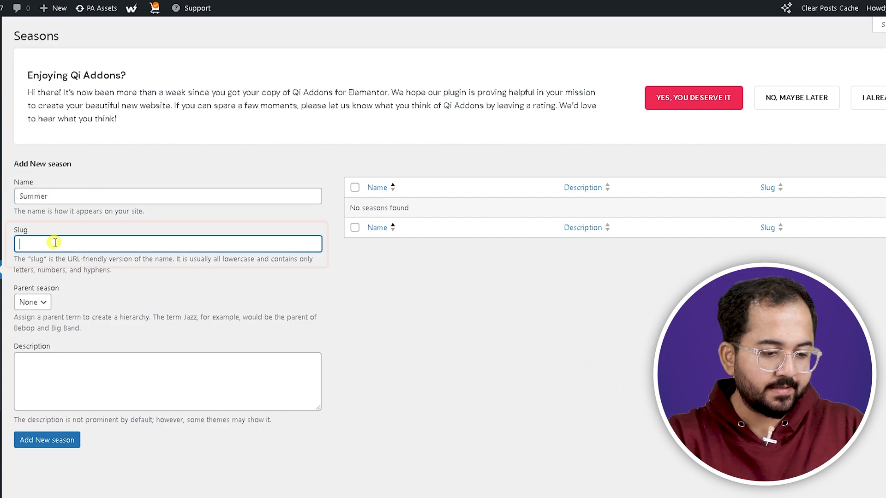
text(summer)
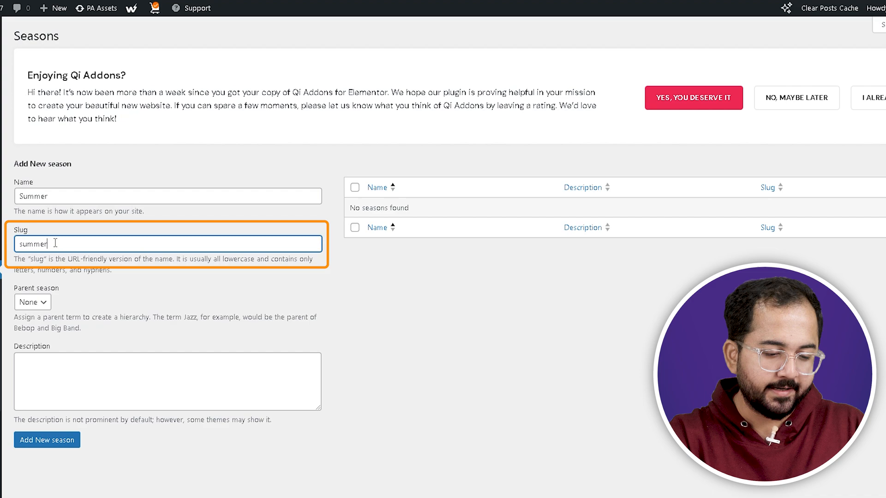
click(47, 441)
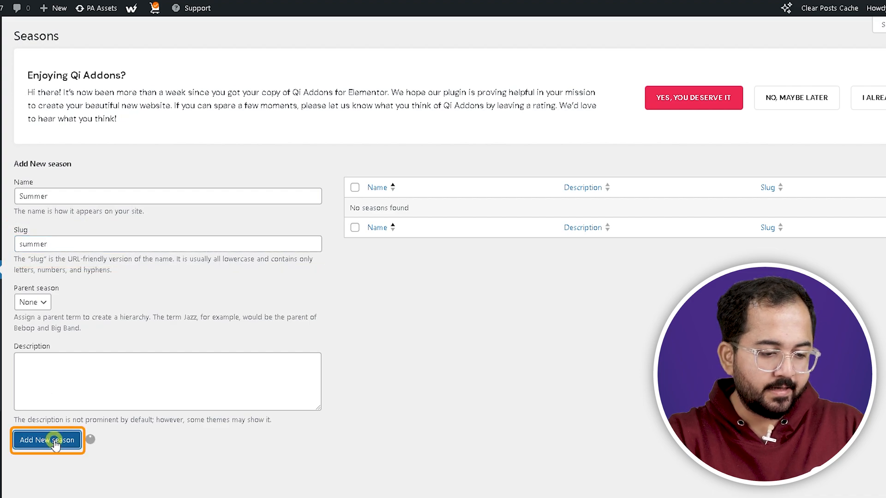
Add a Winter season term.
click(47, 440)
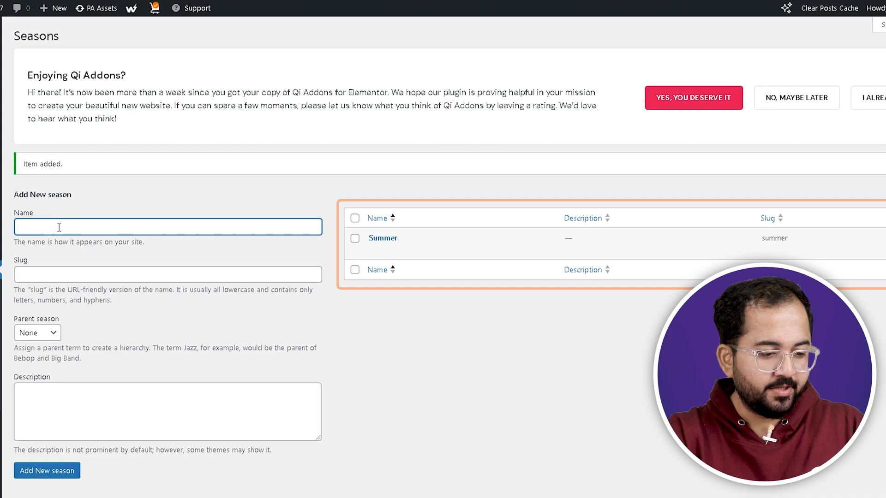
text(Winter)
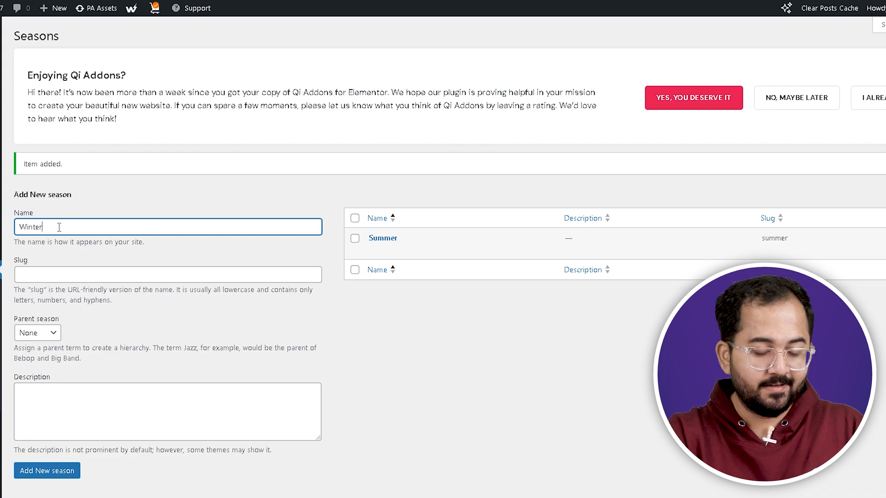
click(47, 471)
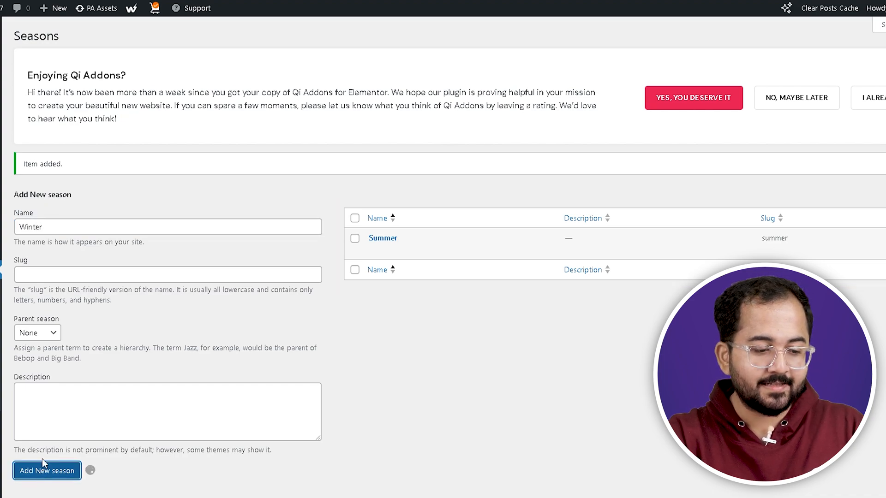
Create the Beachwear season with Summer as its parent.
click(47, 471)
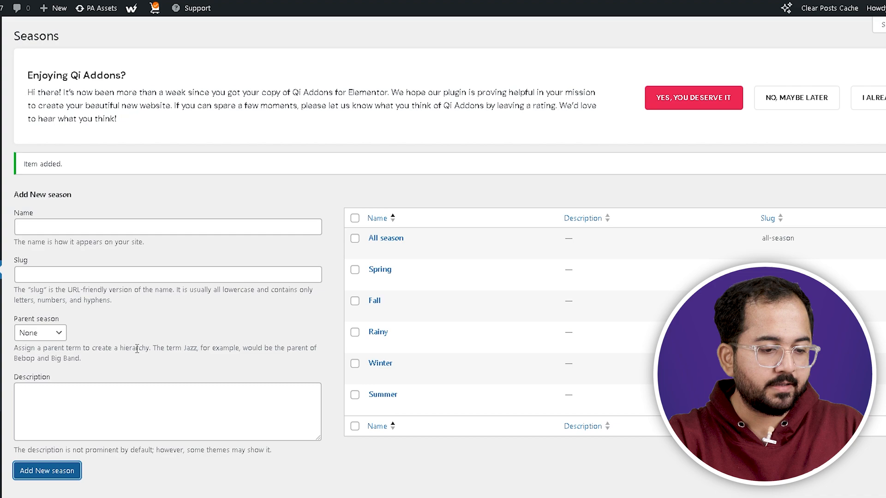
mouse_move(383, 395)
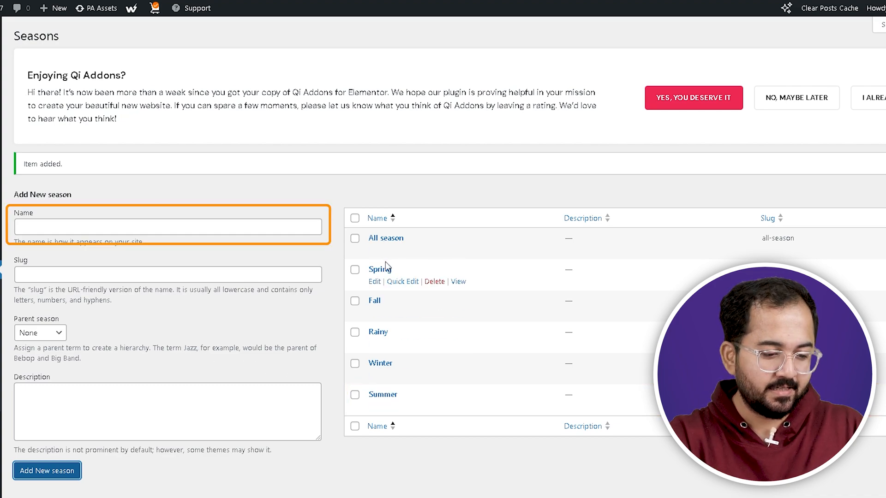
click(41, 332)
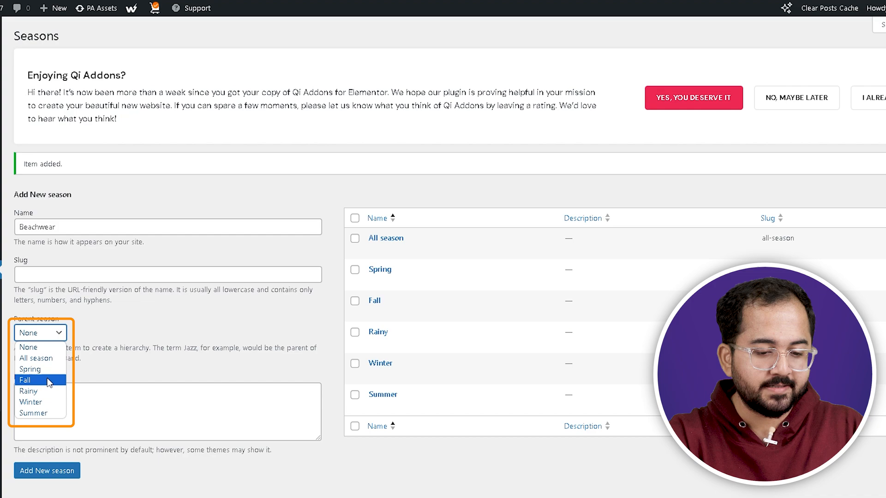
click(33, 413)
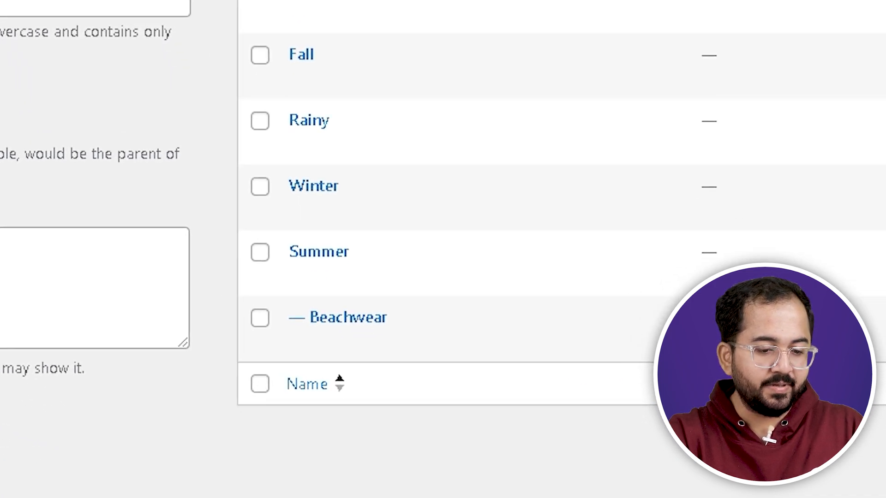
mouse_move(339, 317)
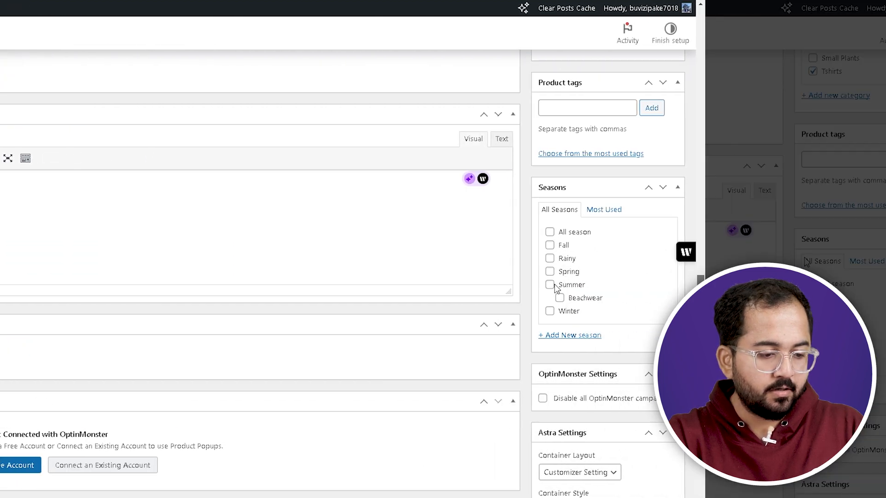
Tick the Summer and Beachwear seasons on the product.
click(549, 285)
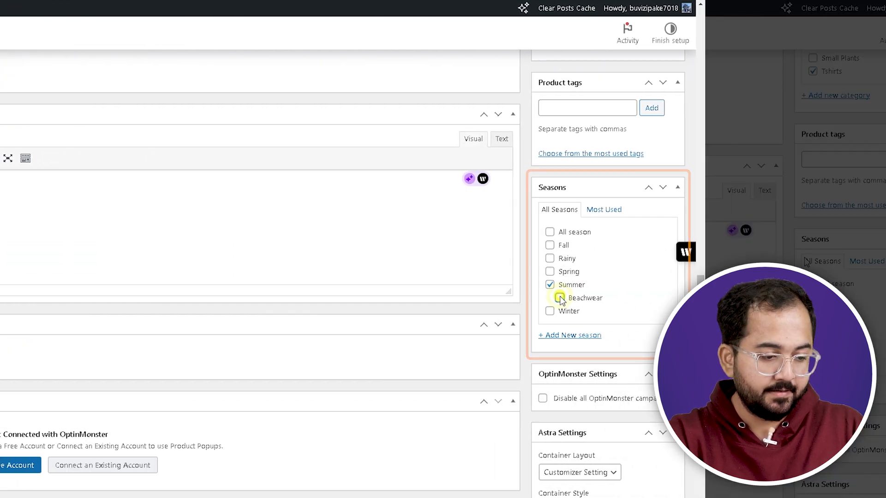
click(550, 298)
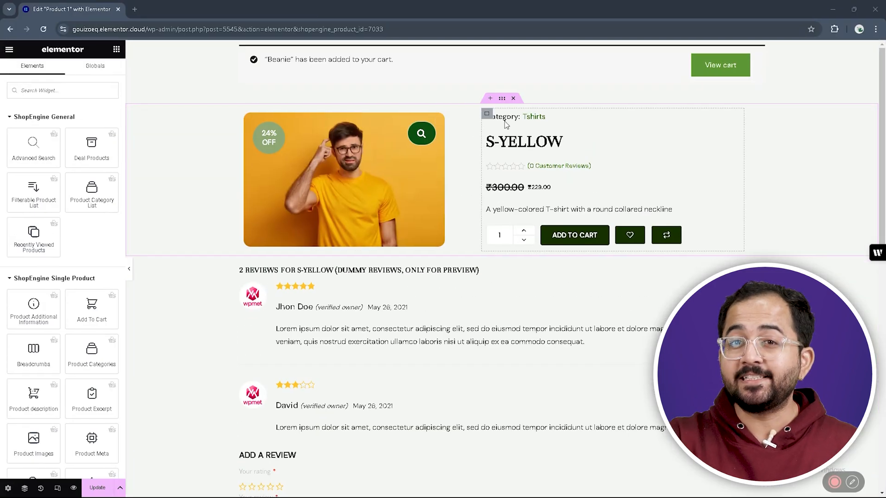
Add an Icon List widget and set List Item #1's text to an ACF Field dynamic tag.
click(509, 116)
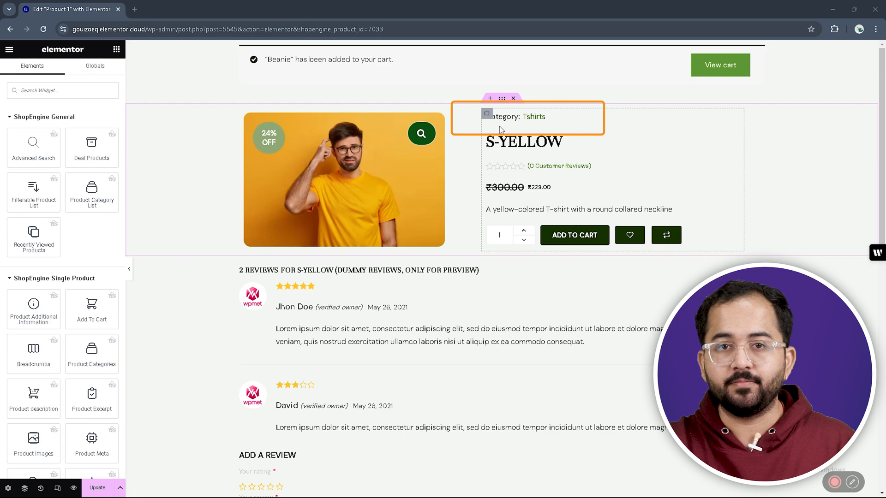
text(Icon)
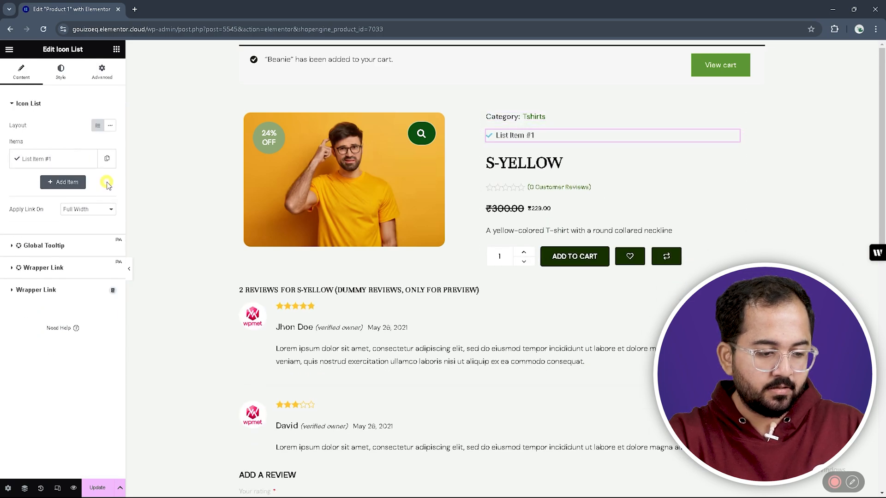
click(37, 159)
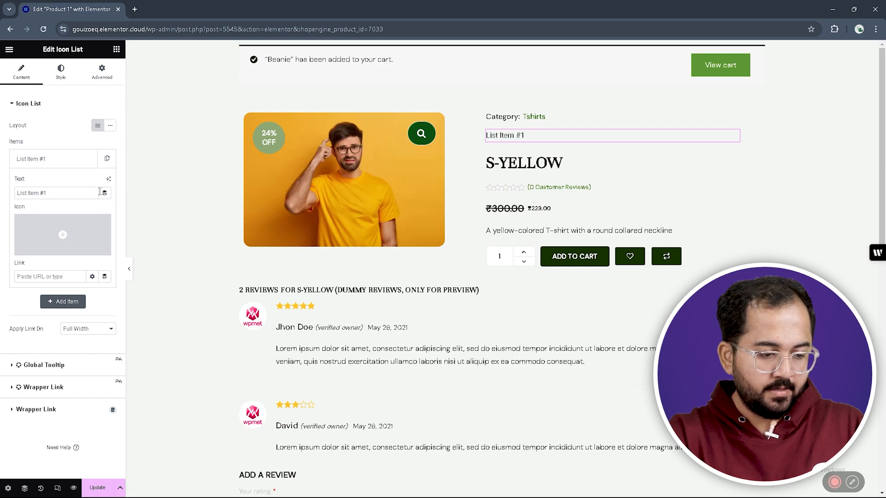
click(104, 193)
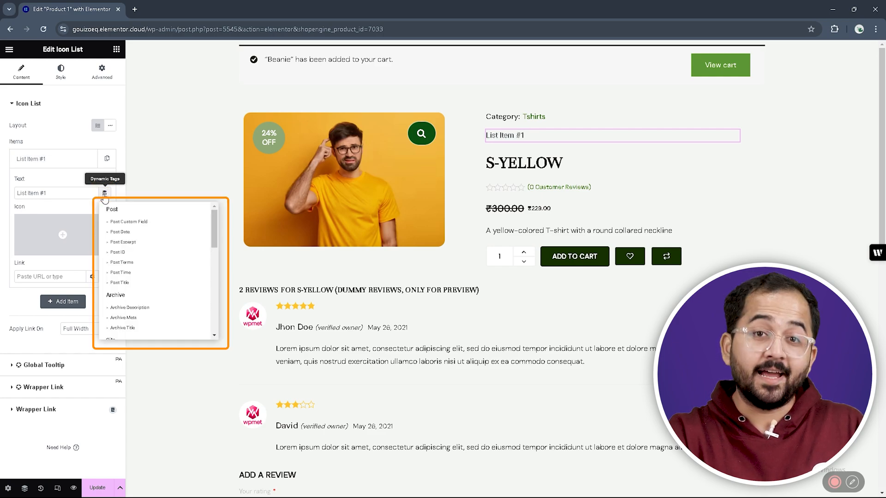
scroll(down, 3)
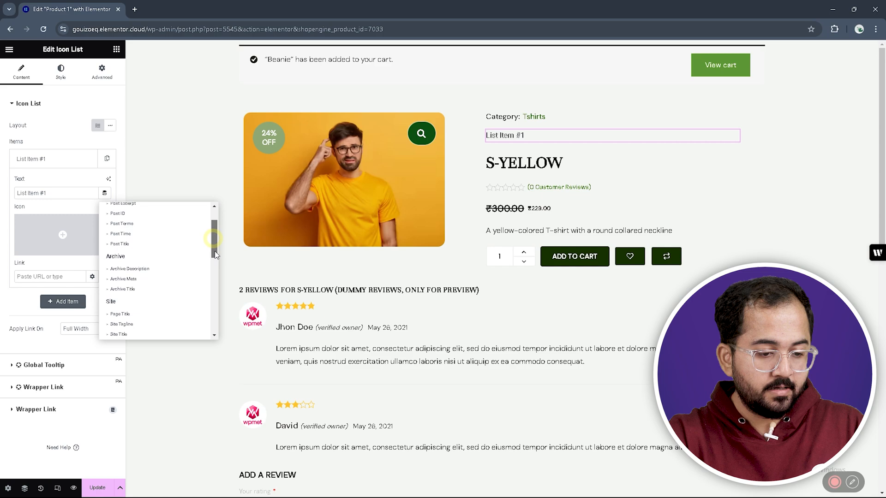
scroll(down, 3)
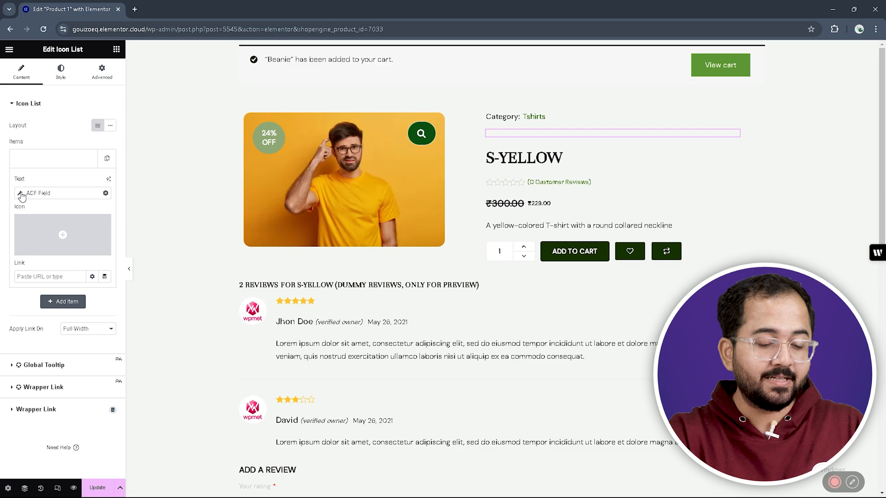
Point the first icon list item at the ACF Colours field.
click(20, 193)
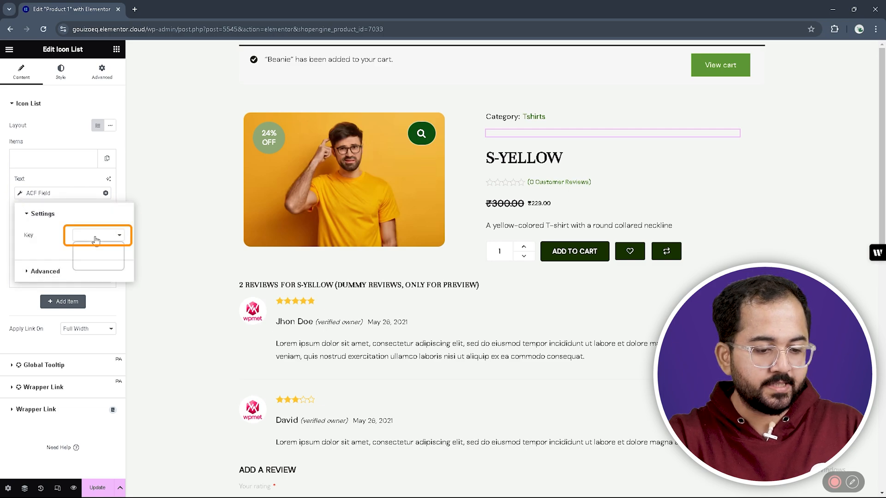
click(96, 235)
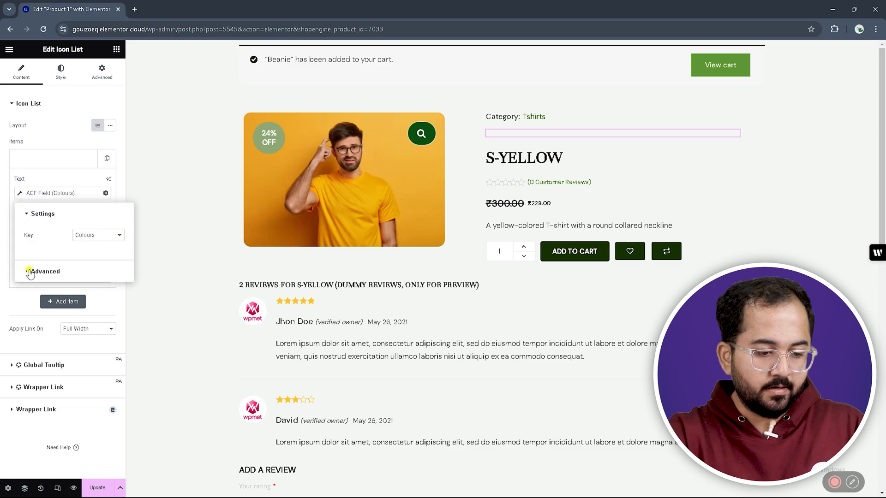
text(P)
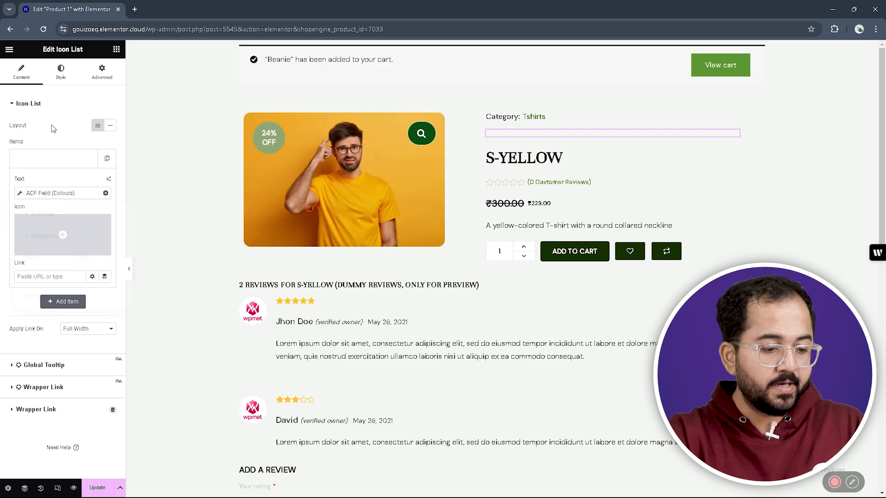
Duplicate items for the Solids and 'Gender:' Gender fields and set Layout to Inline.
click(63, 302)
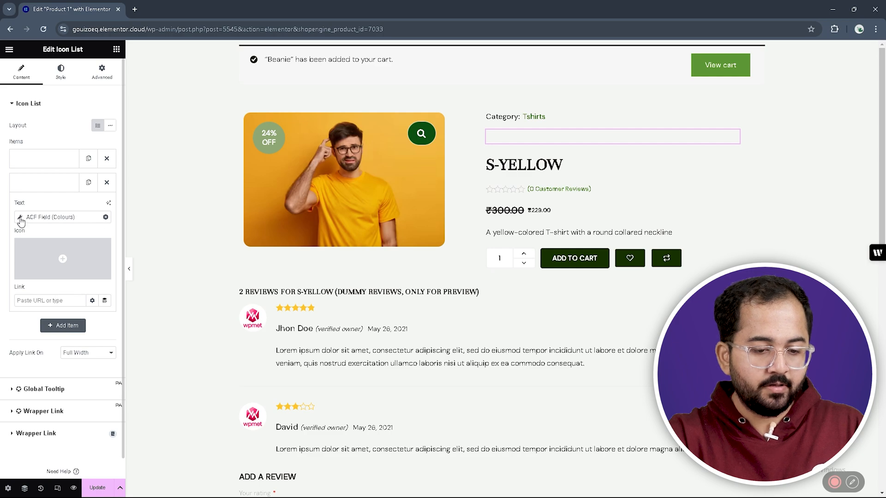
click(18, 217)
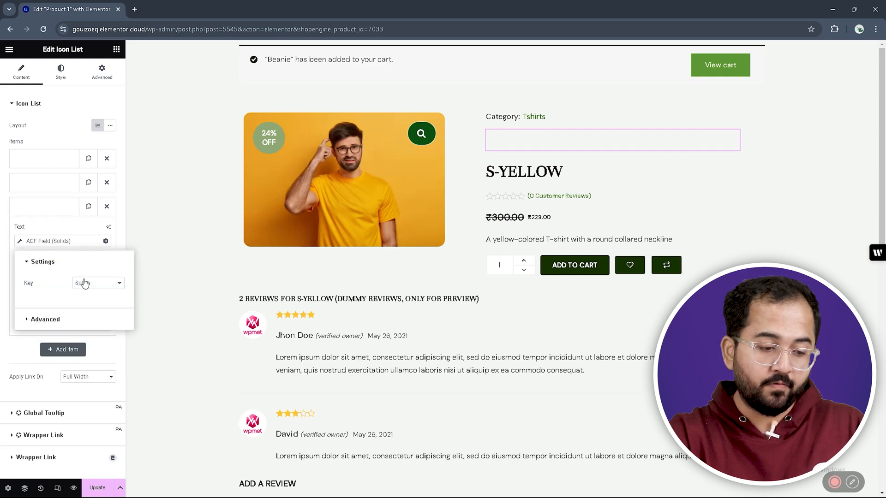
click(97, 283)
text(Gender:)
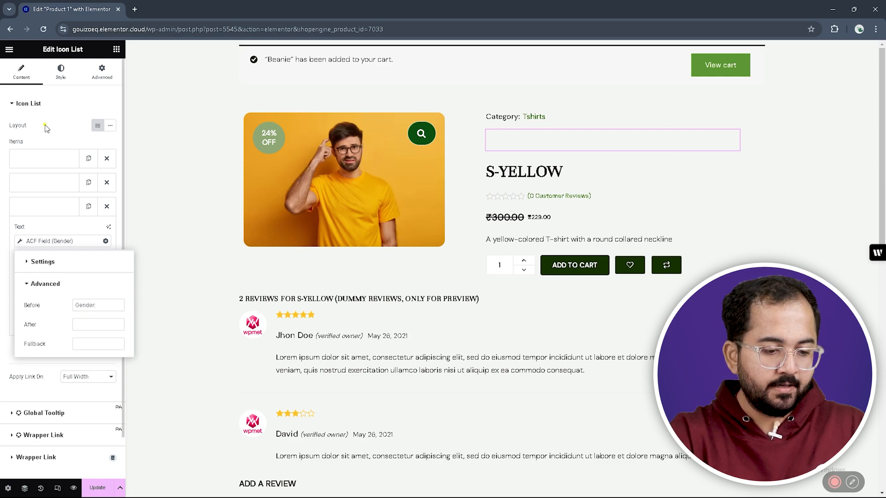
click(110, 125)
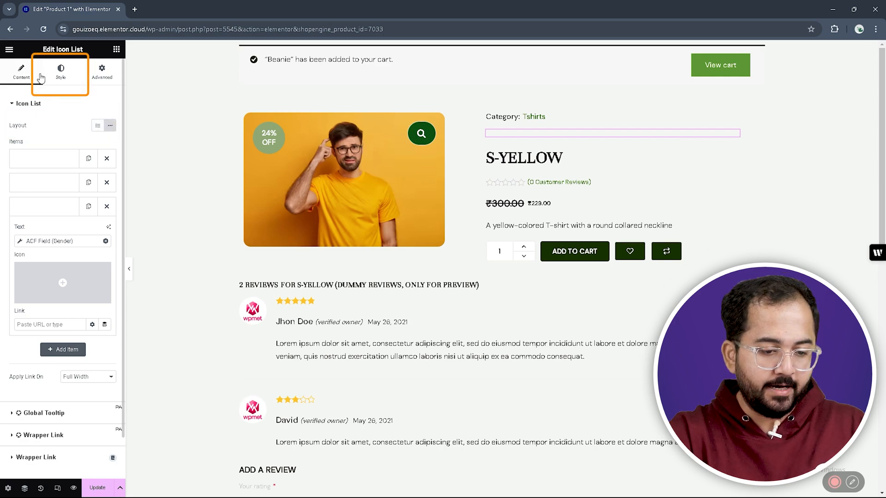
Set list Space Between to 16 px, turn dividers on, and begin divider and text colour styling.
click(60, 71)
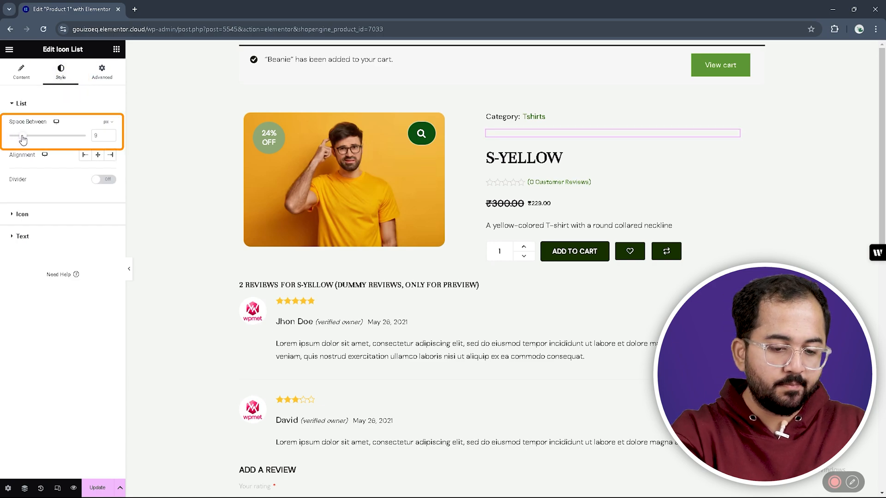
drag(22, 136, 35, 136)
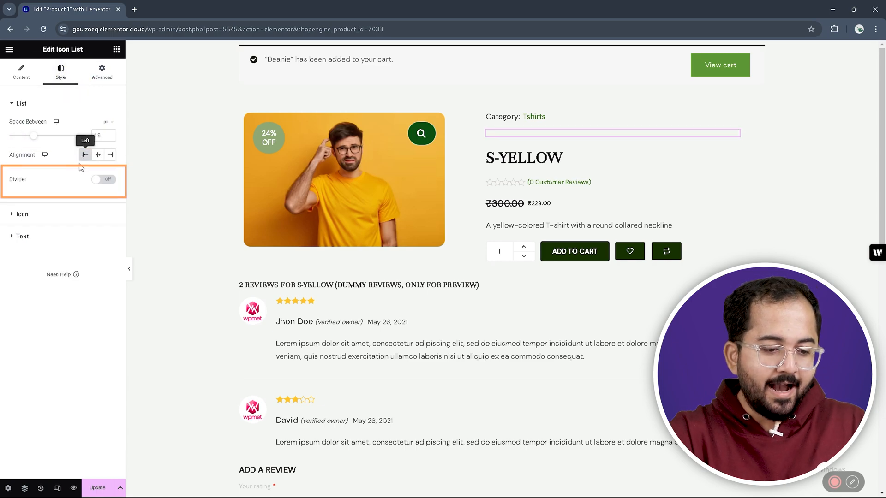
click(104, 179)
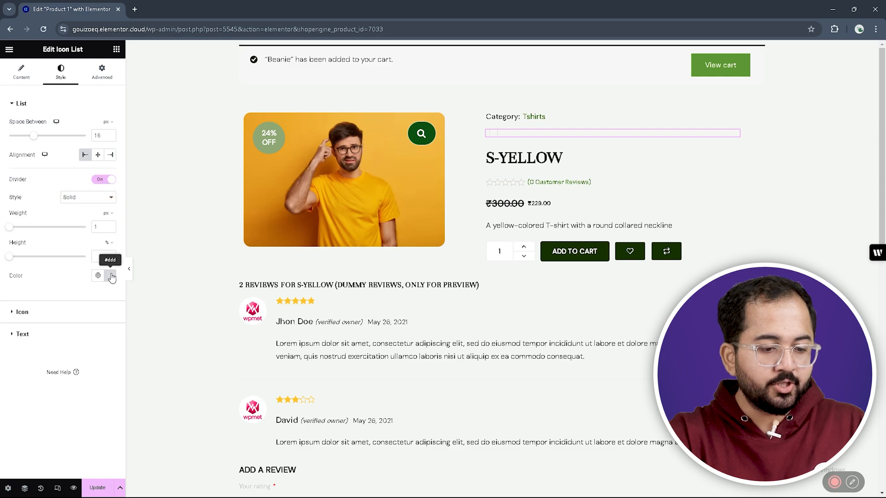
click(98, 276)
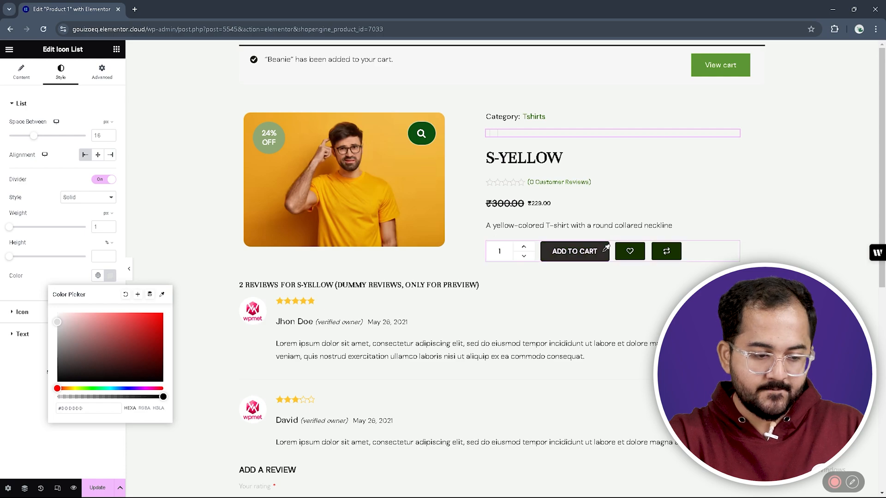
click(20, 103)
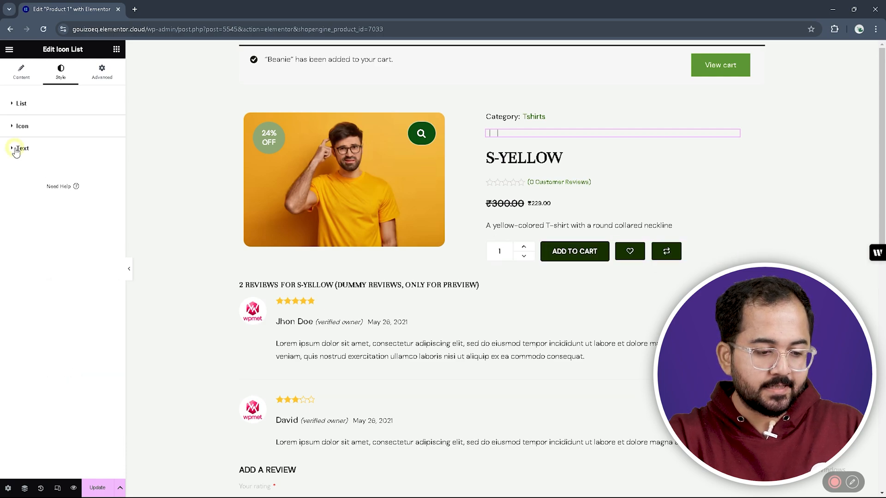
click(110, 228)
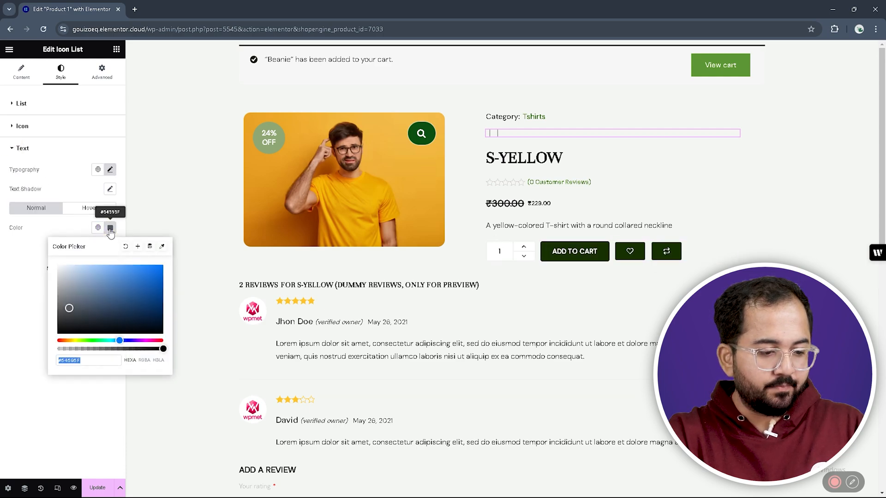